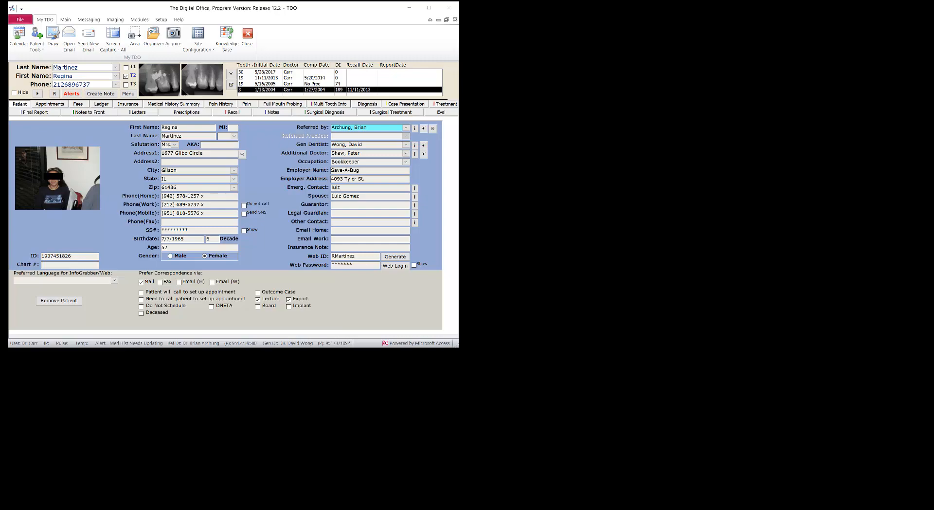
pyautogui.click(172, 36)
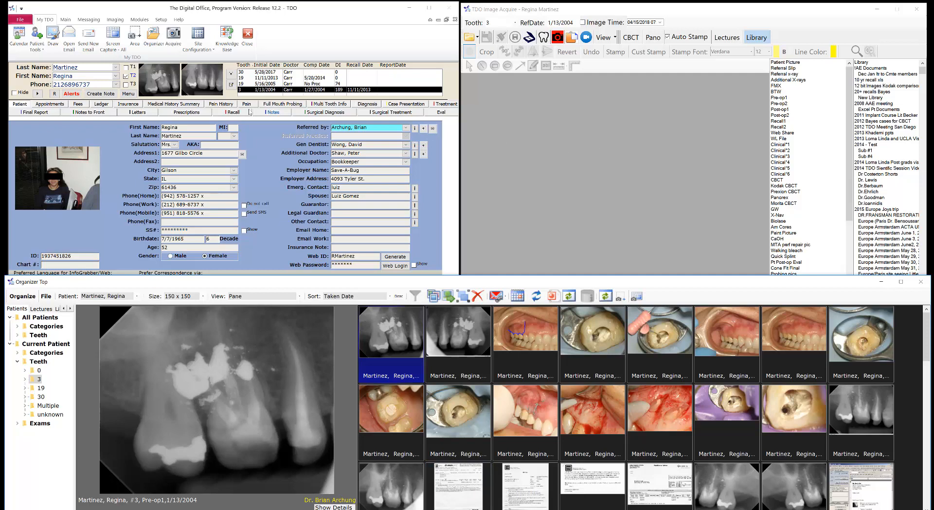
pyautogui.click(446, 104)
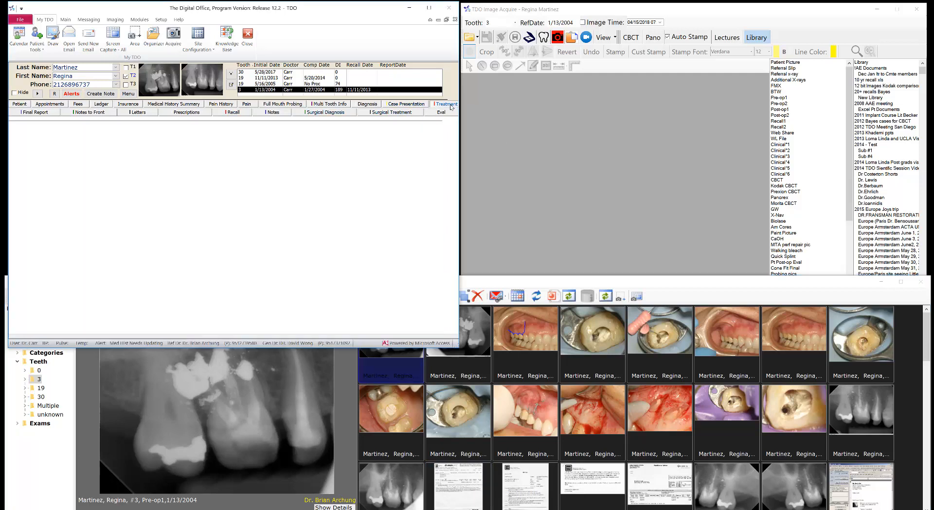
pyautogui.click(446, 104)
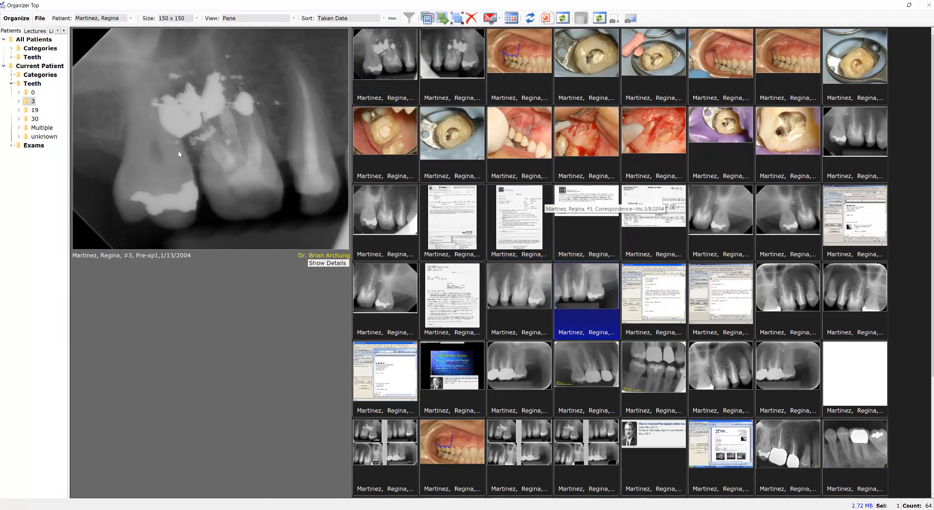
pyautogui.moveTo(242, 151)
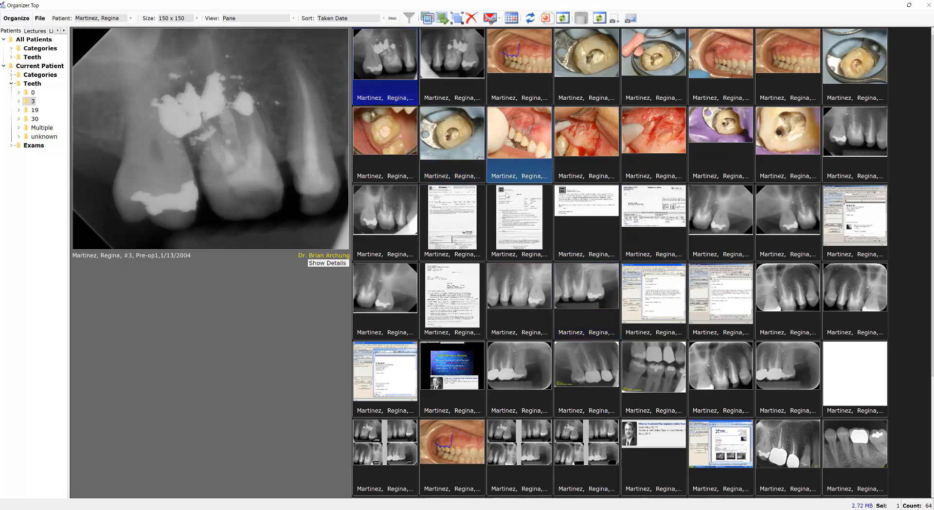
# Select the tooth #3 Pre-op1 and Post-op1 thumbnails in the maximized Organizer Top grid
pyautogui.click(721, 295)
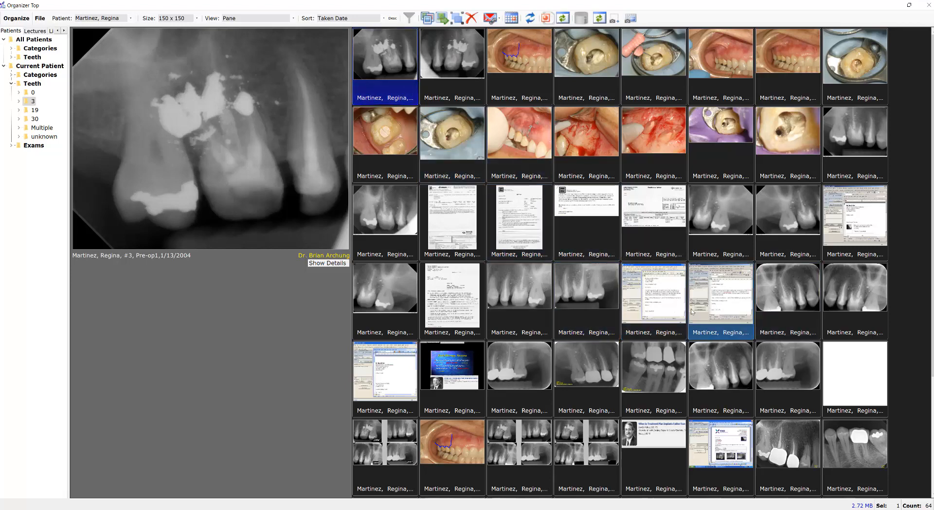
pyautogui.click(519, 292)
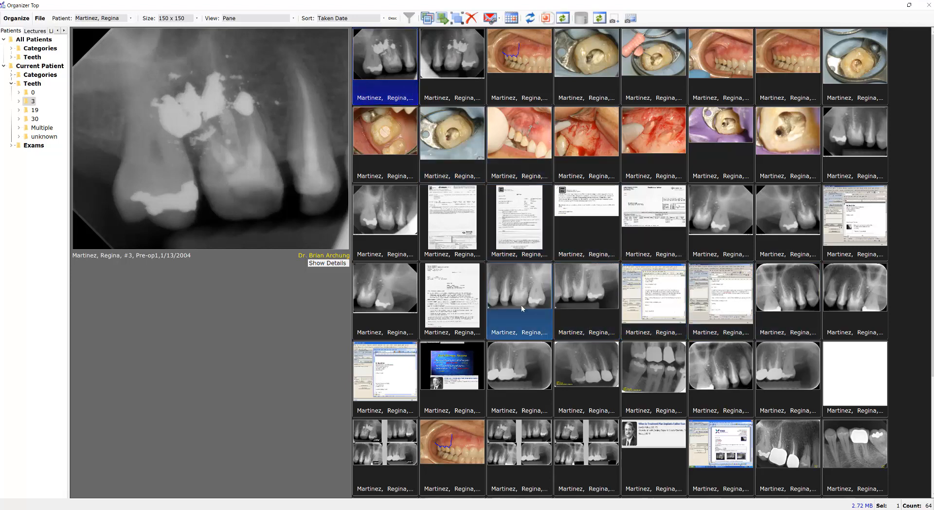
pyautogui.click(854, 131)
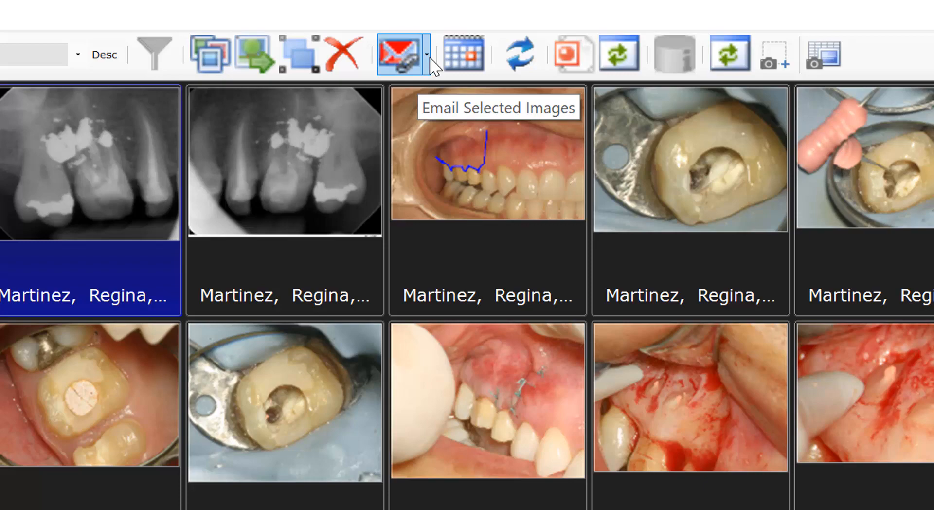
# Publish the two selected tooth #3 X-rays into a new TDO Publisher collage via the Email dropdown
pyautogui.click(425, 53)
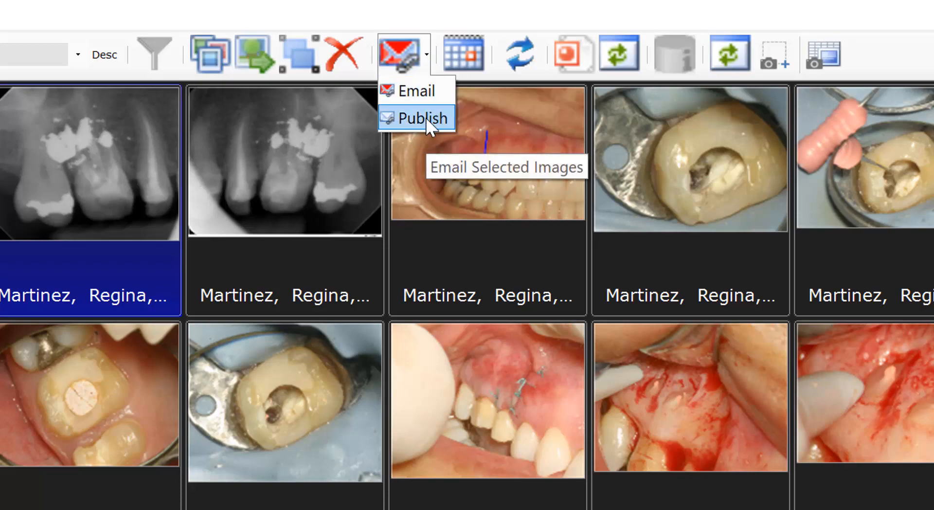
pyautogui.click(424, 117)
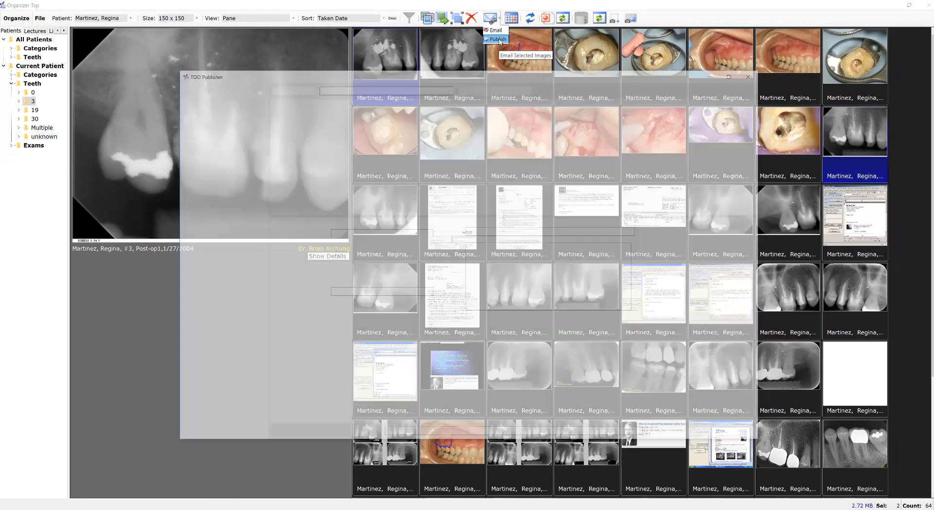
pyautogui.click(497, 39)
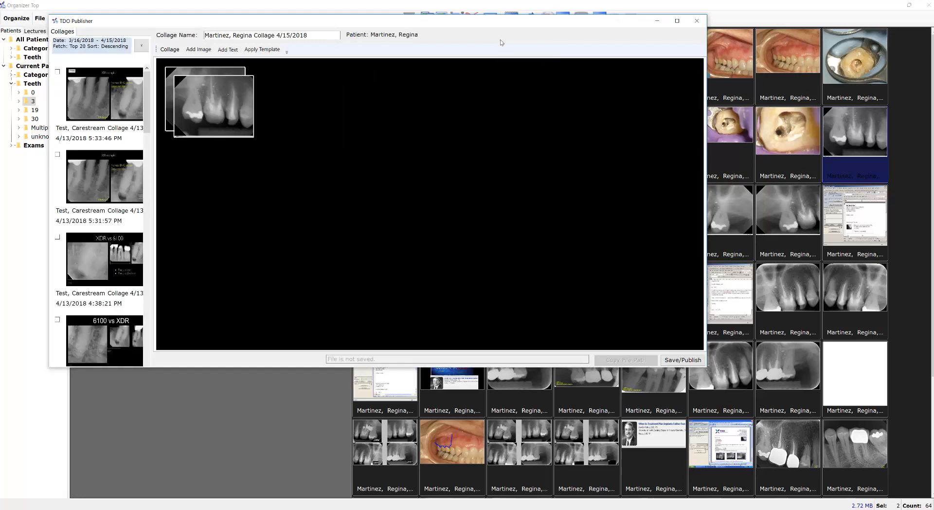
pyautogui.moveTo(477, 65)
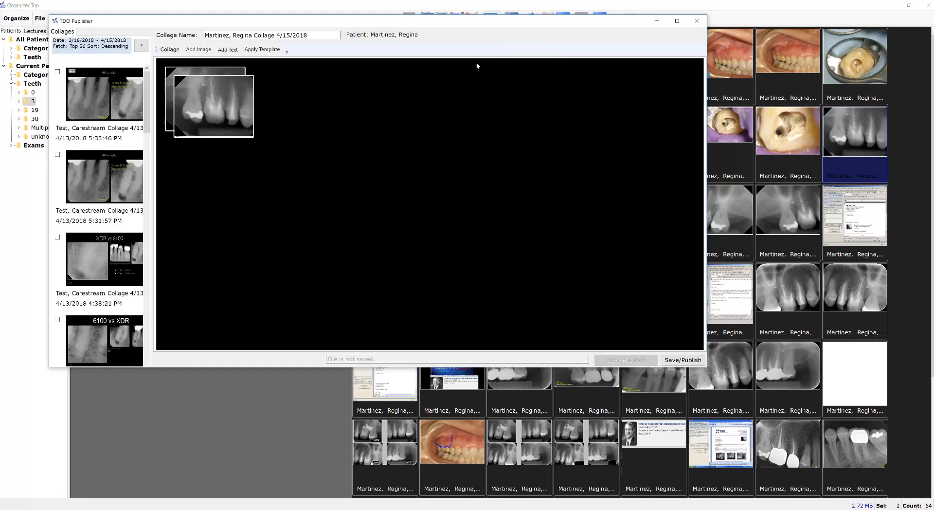
pyautogui.moveTo(468, 56)
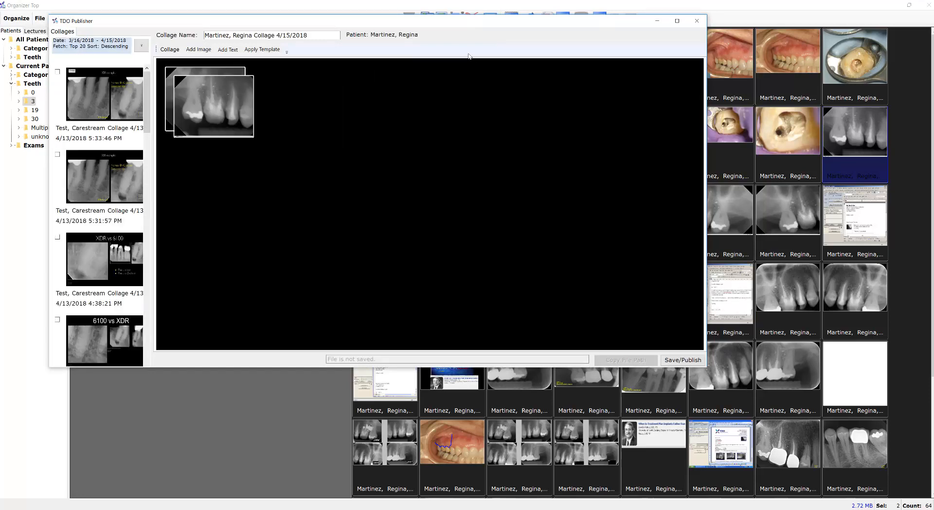
pyautogui.moveTo(477, 36)
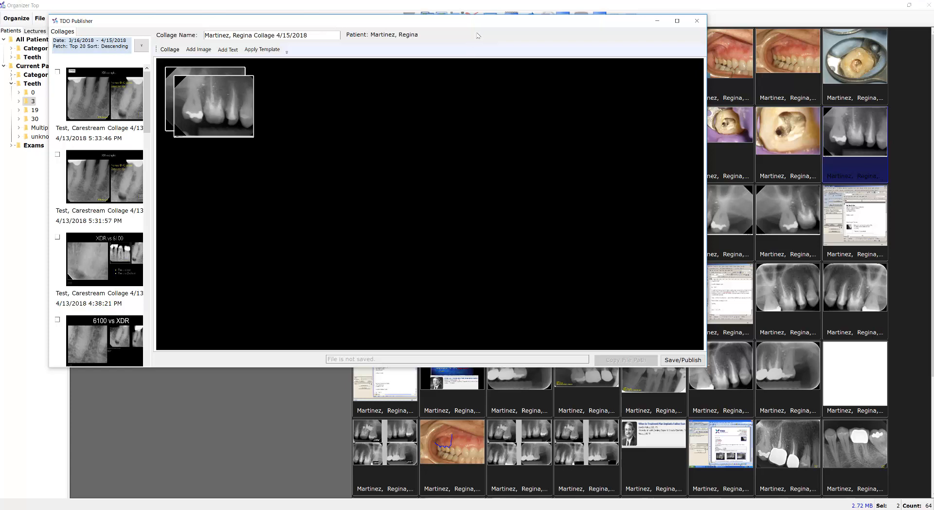
pyautogui.moveTo(478, 25)
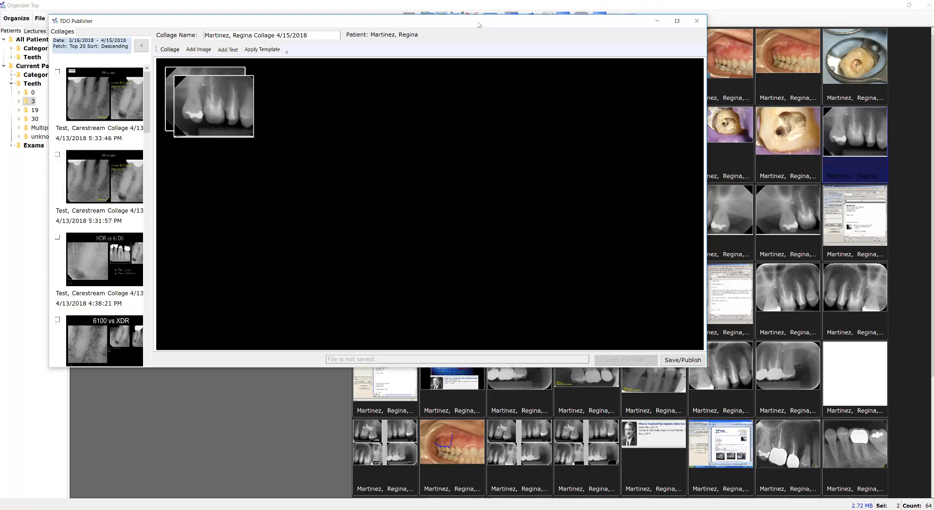
pyautogui.click(677, 21)
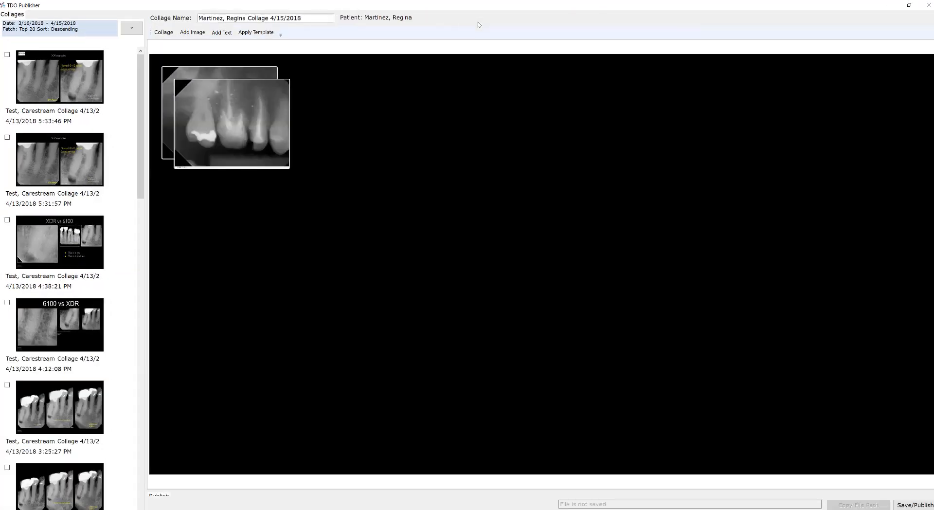
pyautogui.moveTo(253, 184)
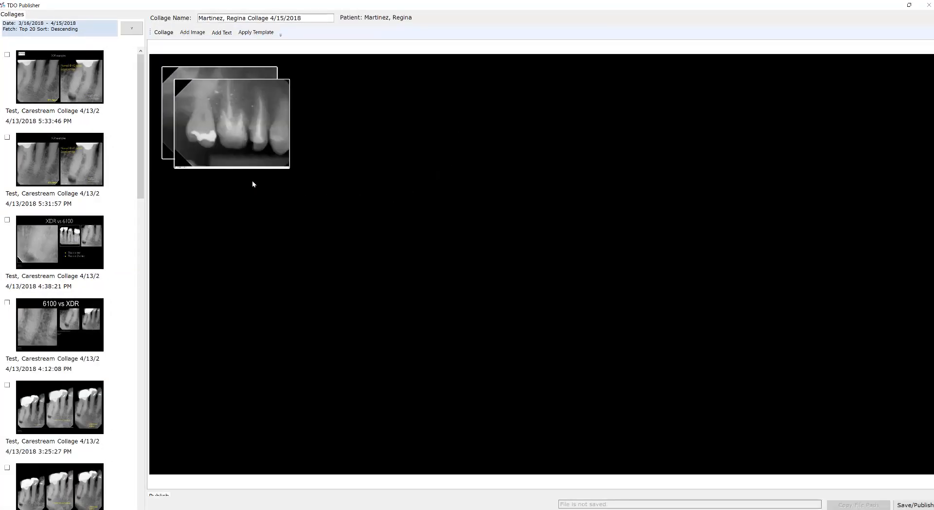
pyautogui.click(59, 78)
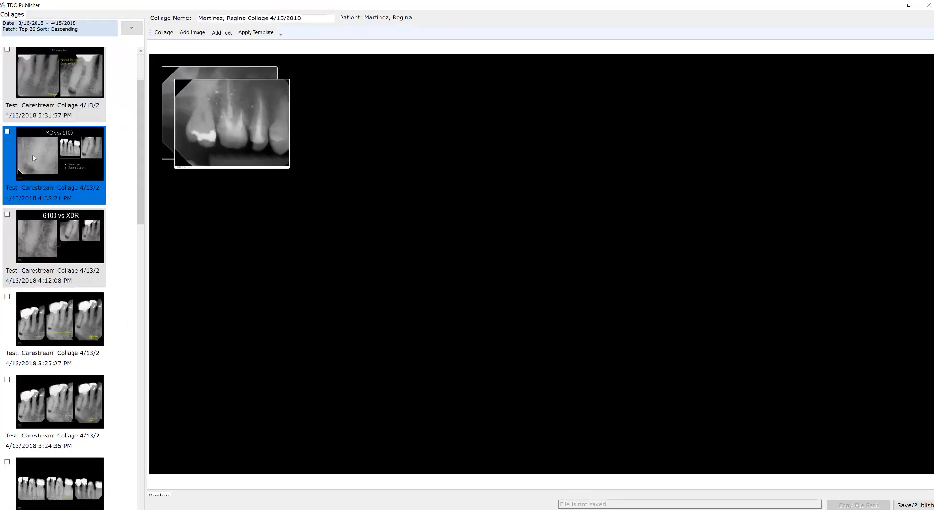
pyautogui.scroll(-3)
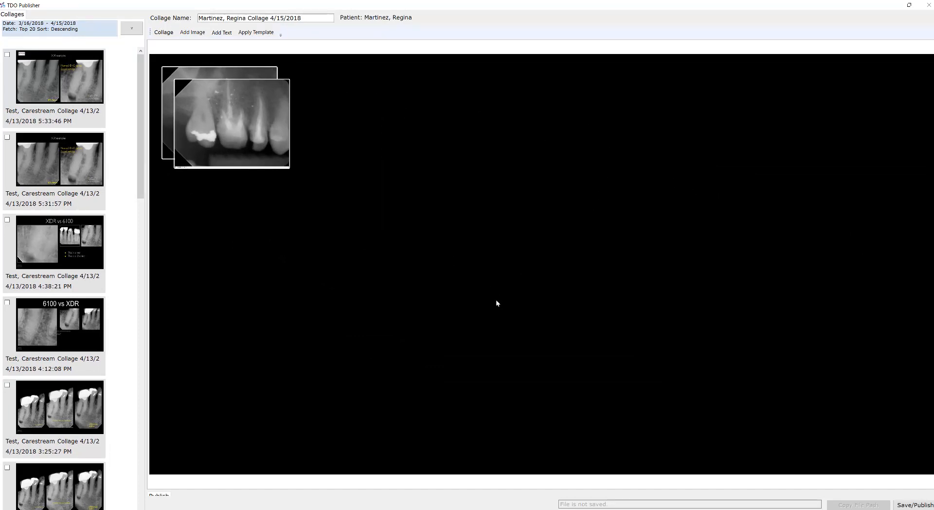
pyautogui.moveTo(370, 385)
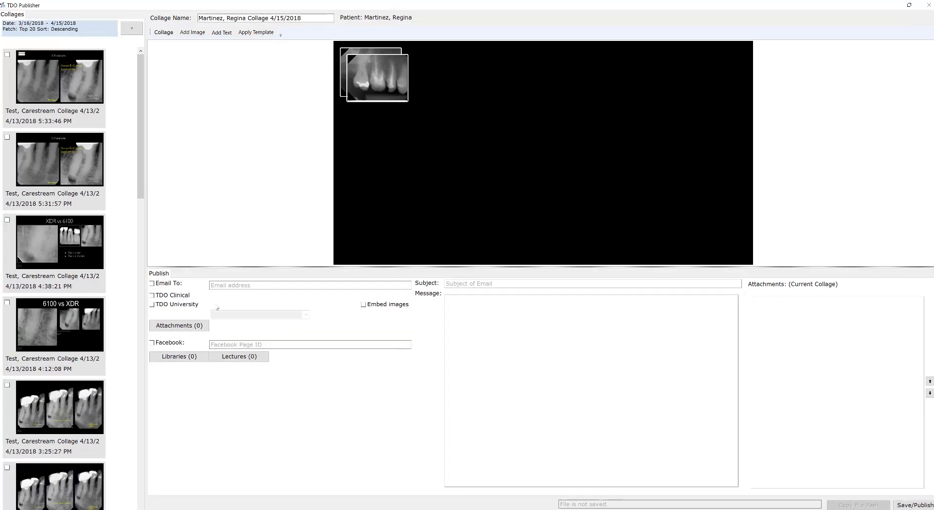
pyautogui.moveTo(498, 502)
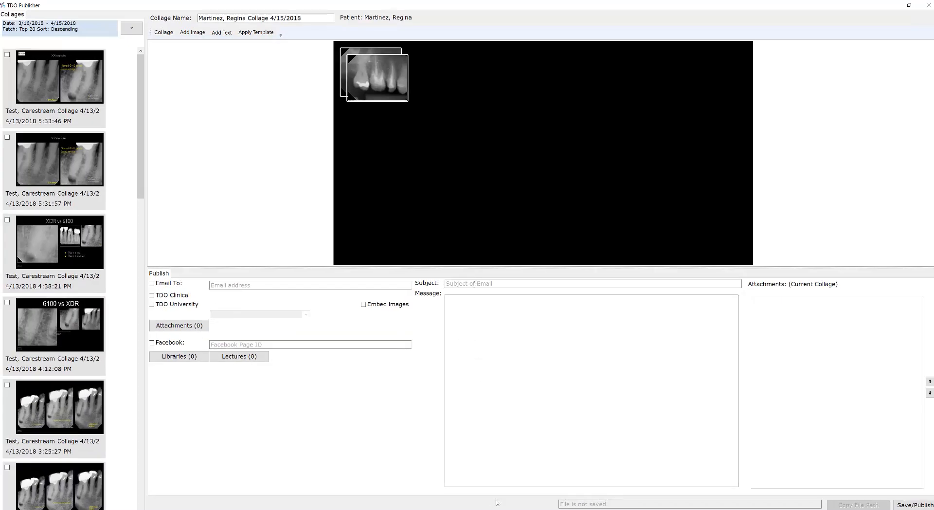
# Drag the Publish panel splitter down so the collage canvas grows and the email area shrinks
pyautogui.click(59, 241)
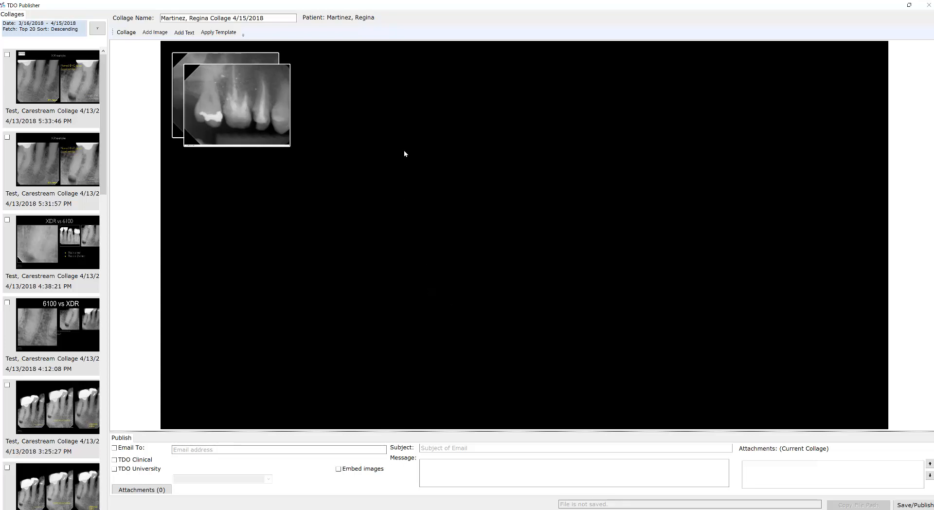
pyautogui.moveTo(429, 142)
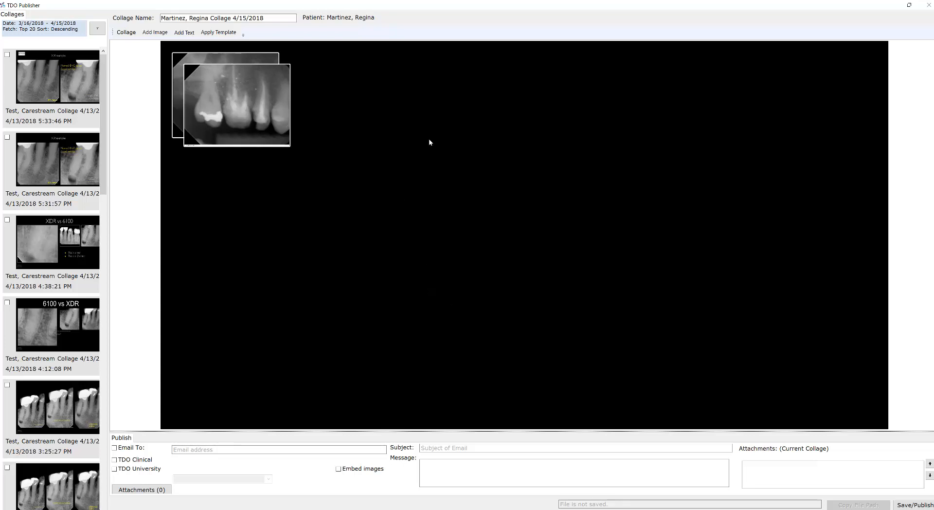
pyautogui.click(52, 83)
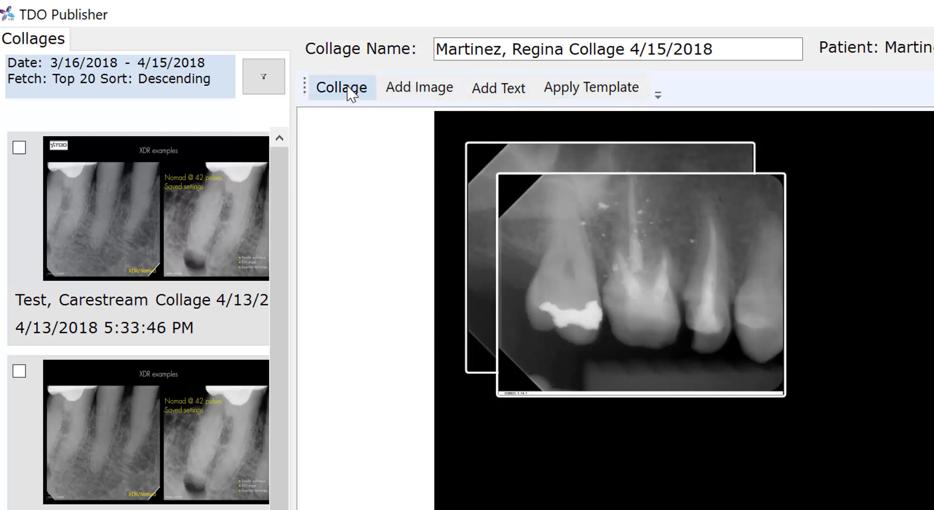
pyautogui.click(340, 88)
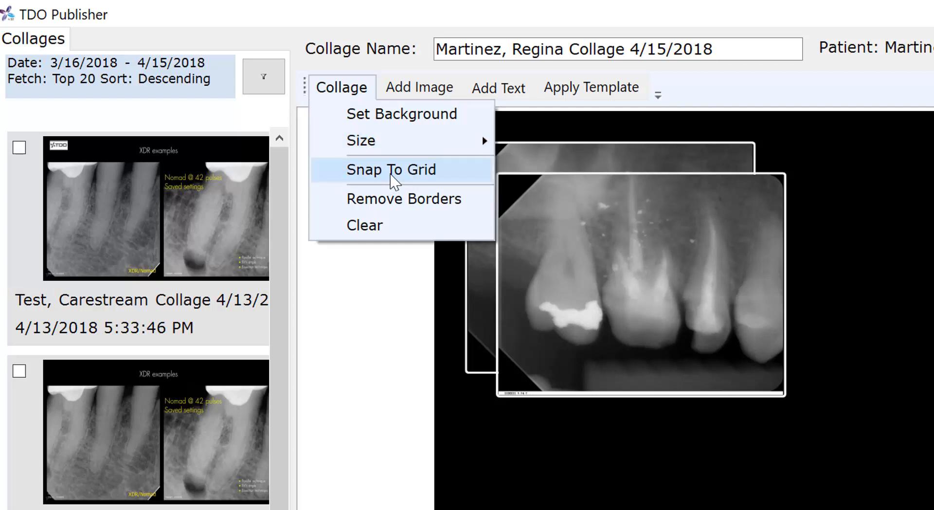
pyautogui.moveTo(419, 203)
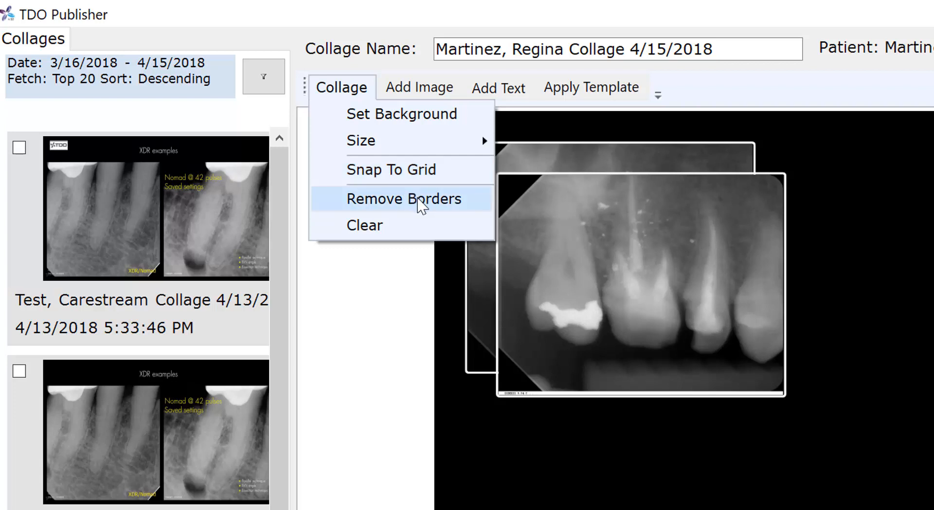
pyautogui.moveTo(372, 225)
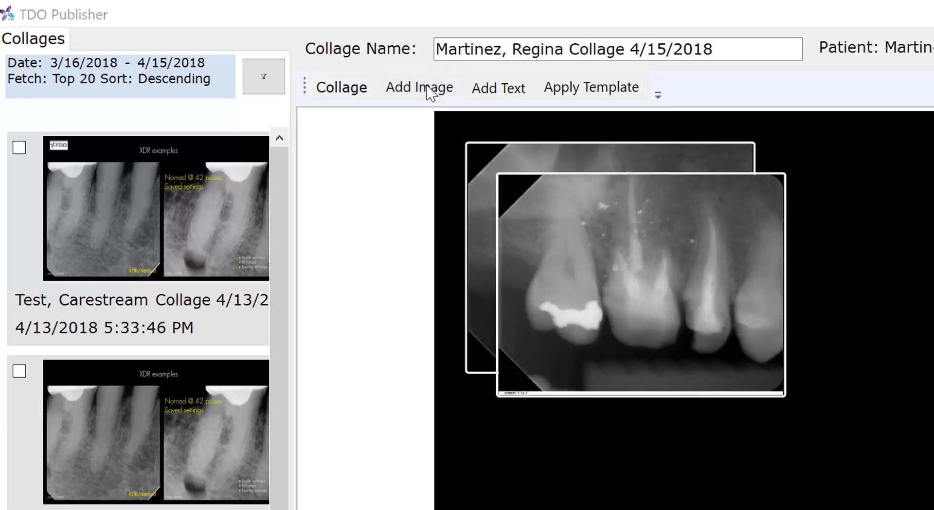
pyautogui.click(419, 88)
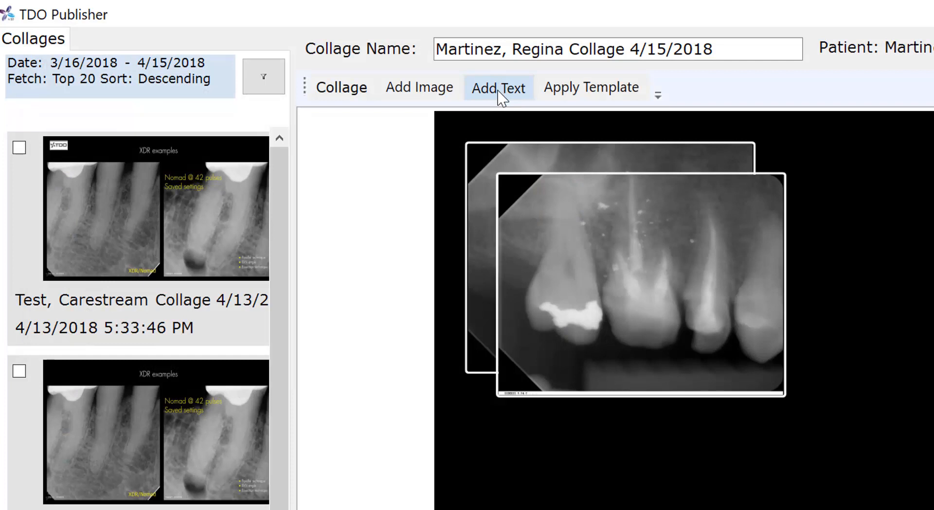
pyautogui.click(498, 88)
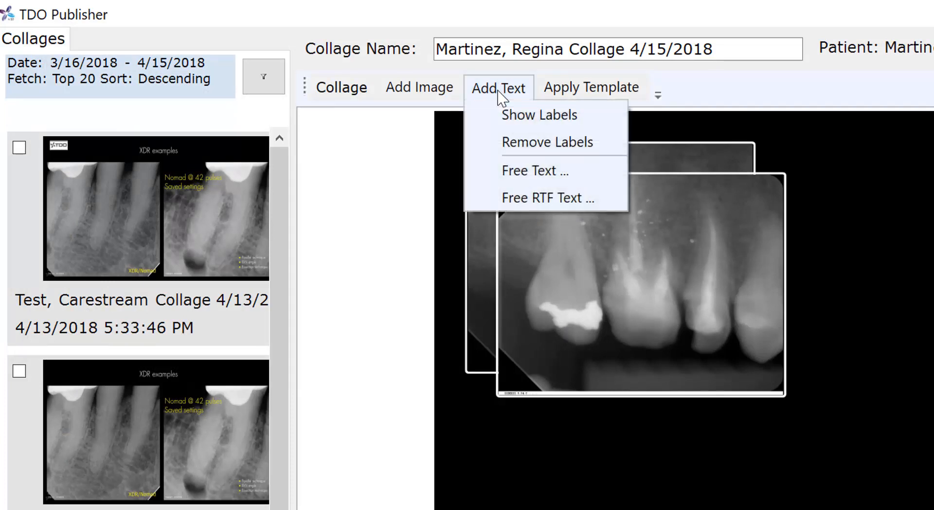
pyautogui.moveTo(539, 198)
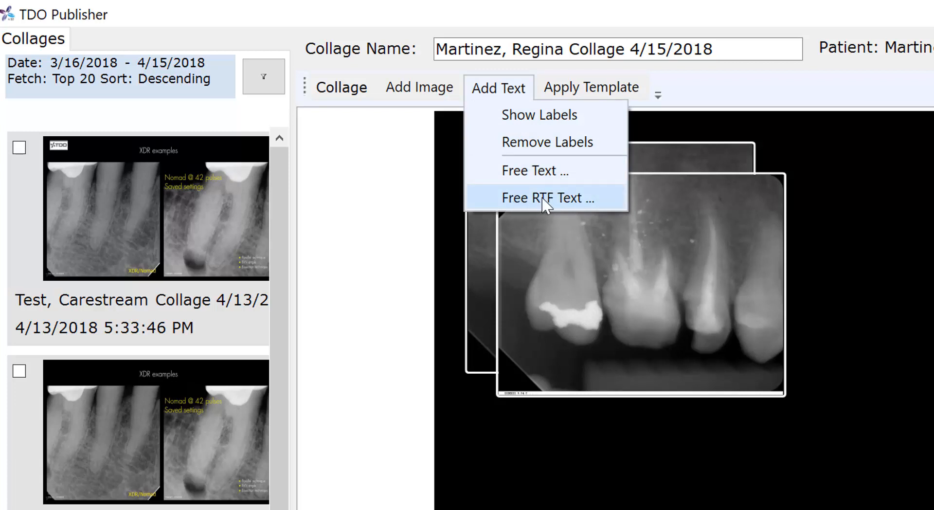
pyautogui.moveTo(574, 208)
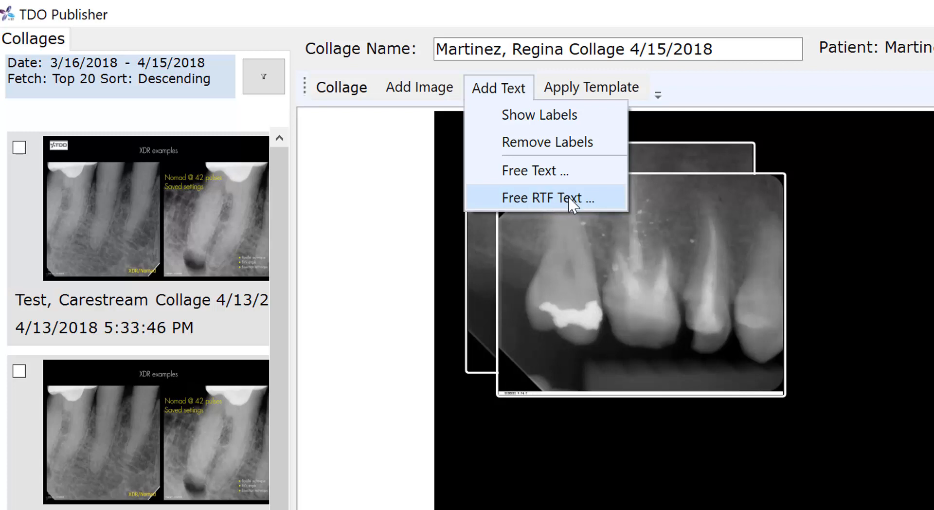
pyautogui.moveTo(576, 202)
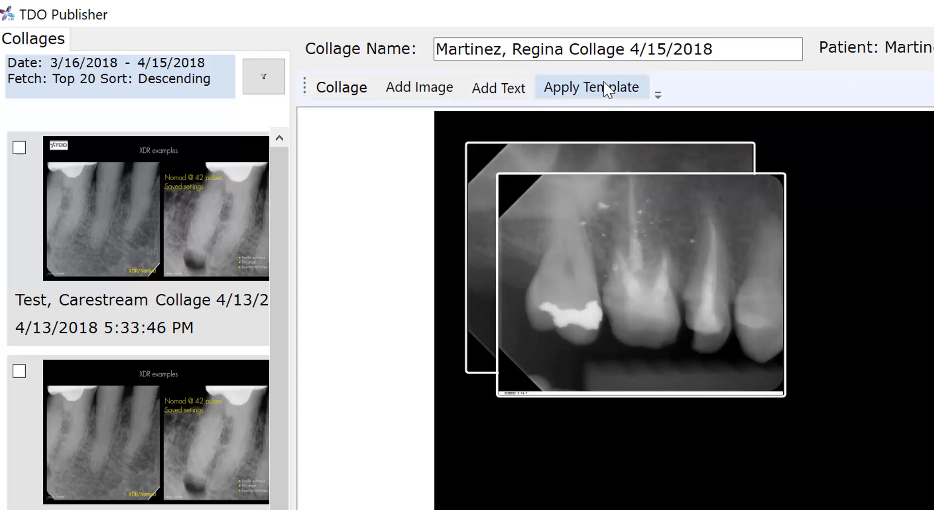
# Show the Select Template dialog via Apply Template and switch to its Saved Templates list
pyautogui.click(590, 87)
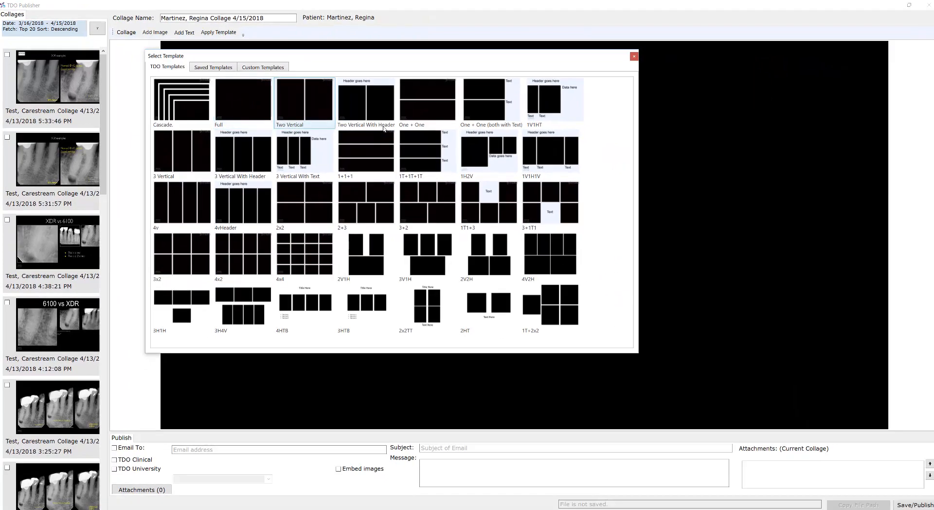
pyautogui.click(365, 205)
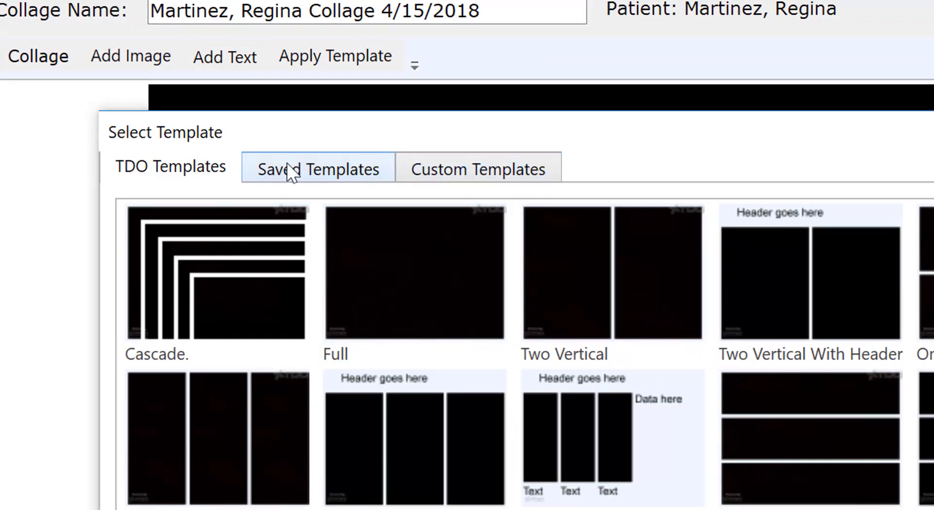
pyautogui.click(412, 283)
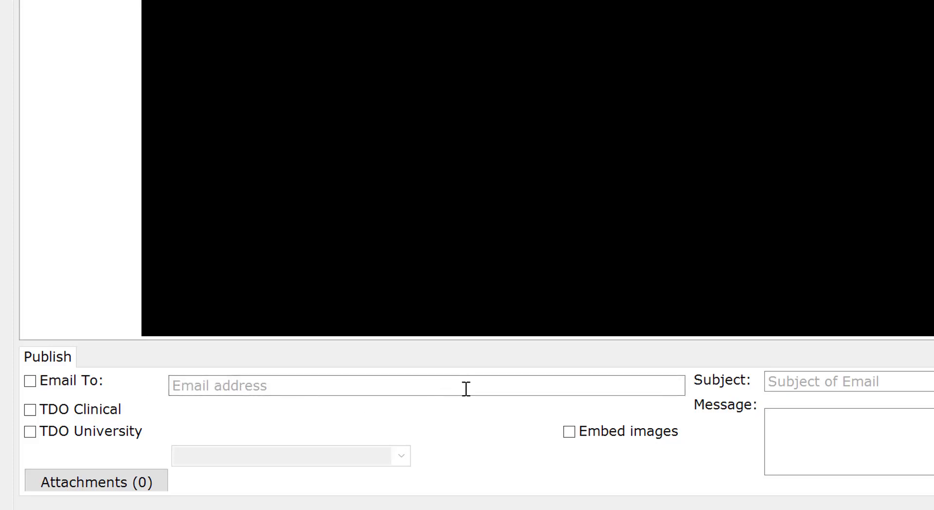
pyautogui.moveTo(543, 384)
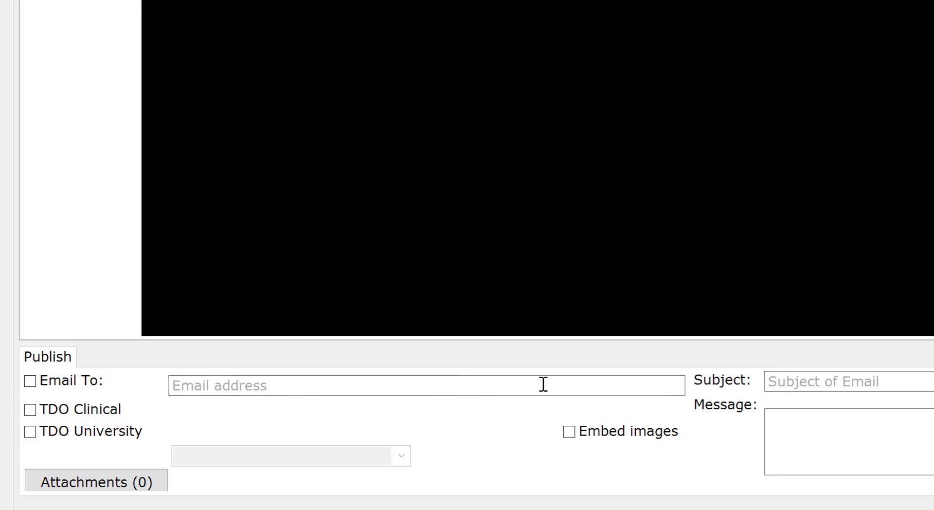